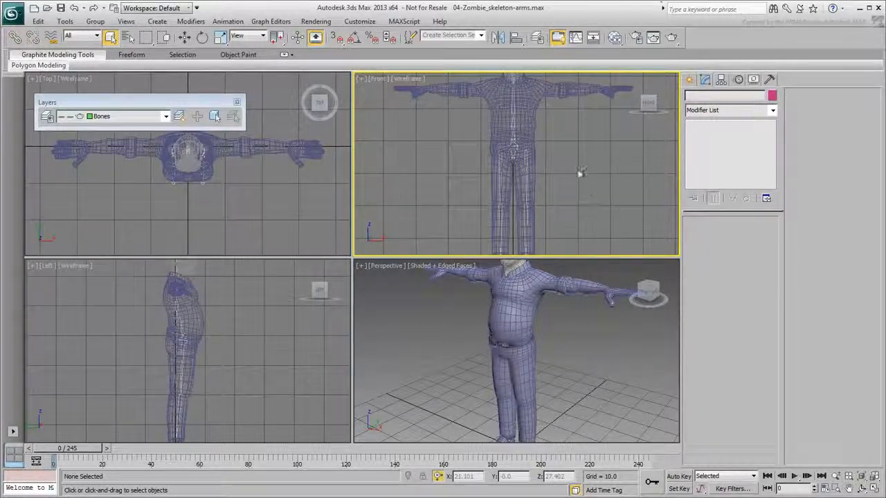
Maximize the Perspective view, hide the Mesh layer, and make Bones the current layer.
key("alt+w")
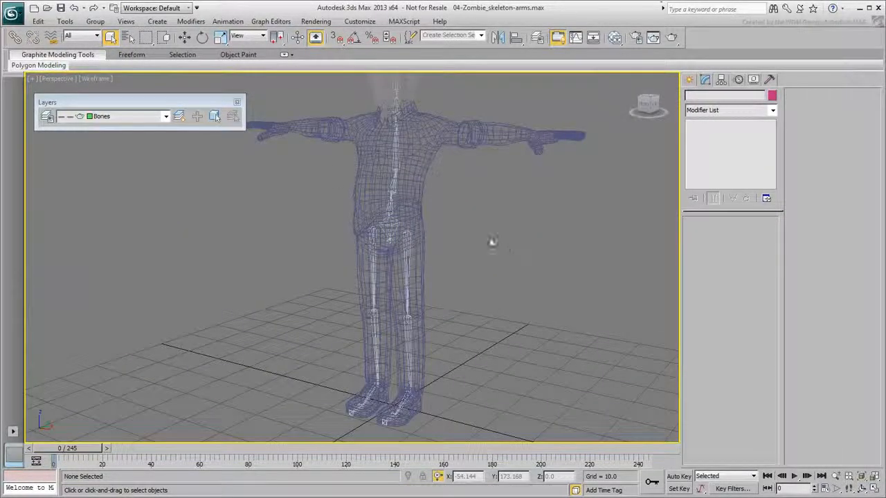
left_click(166, 116)
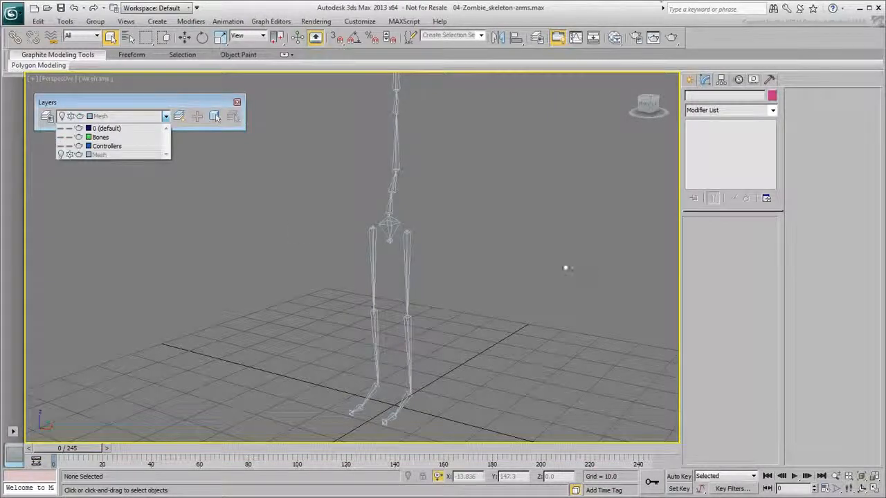
left_click(100, 137)
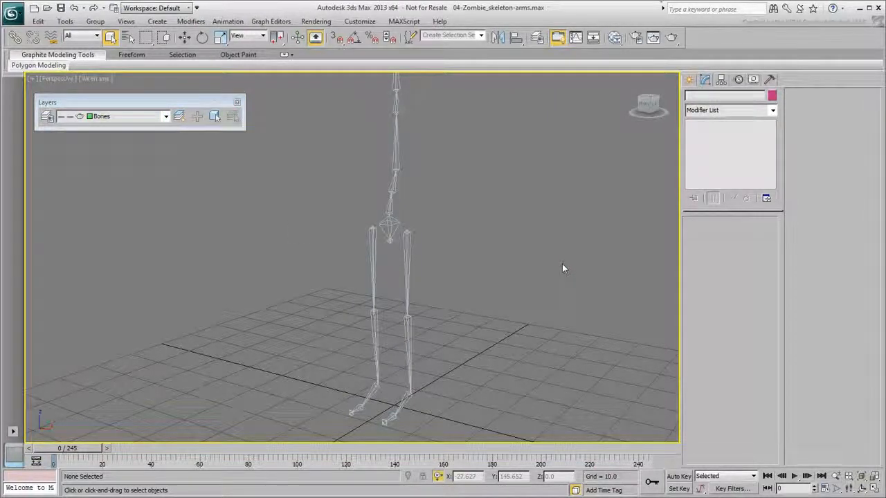
Select zombie_l_thigh_bone and bring up the Animation menu's IK Solvers list.
left_click(391, 208)
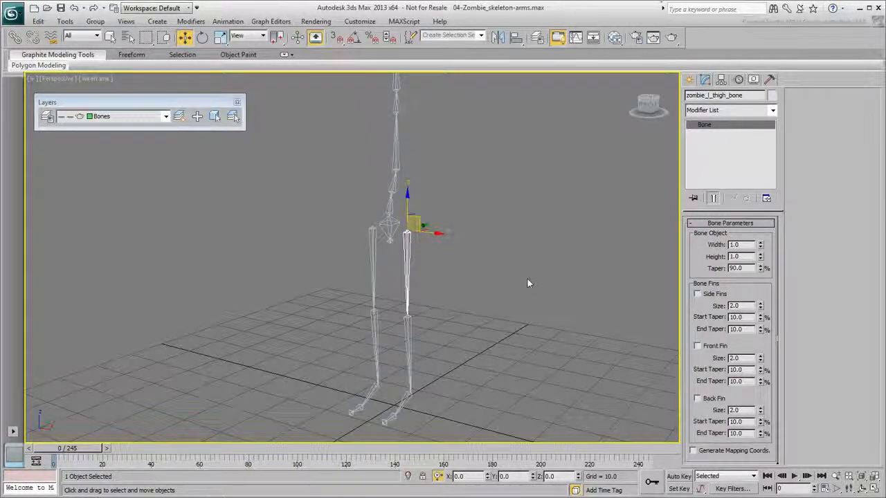
left_click(228, 22)
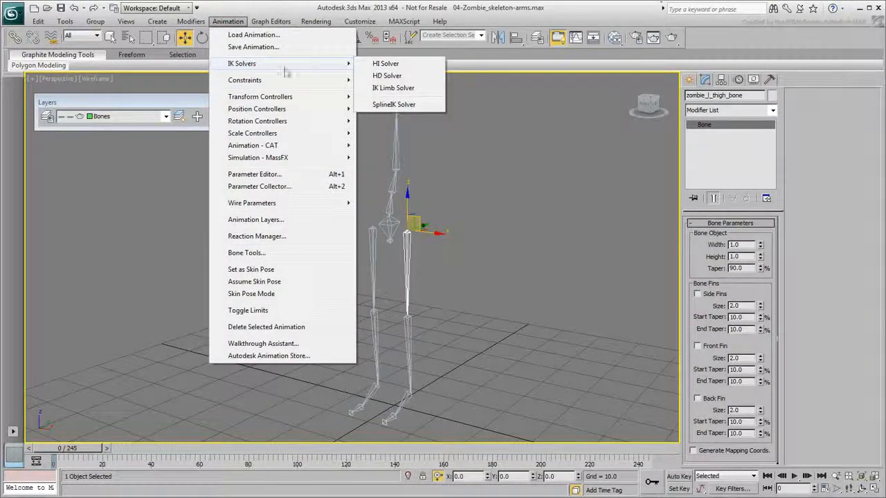
Apply an HI Solver from left thigh to ankle, creating IK Chain001, and test the goal.
left_click(386, 63)
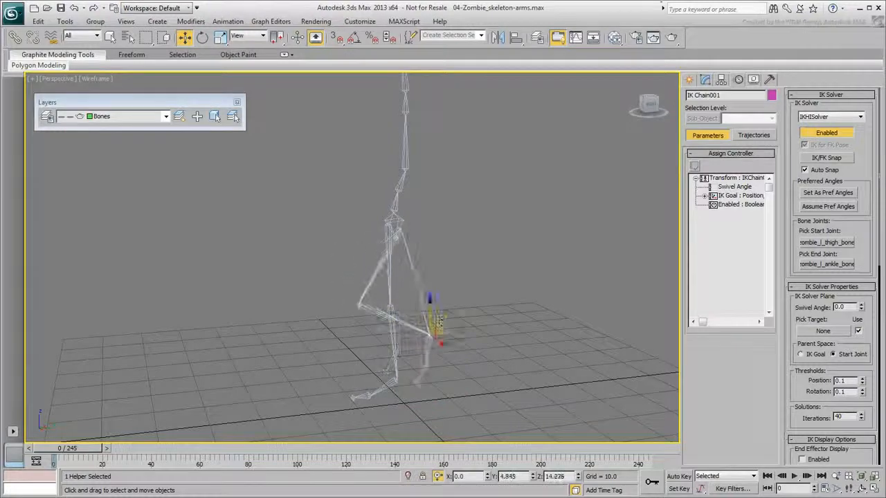
left_click_drag(433, 319, 418, 322)
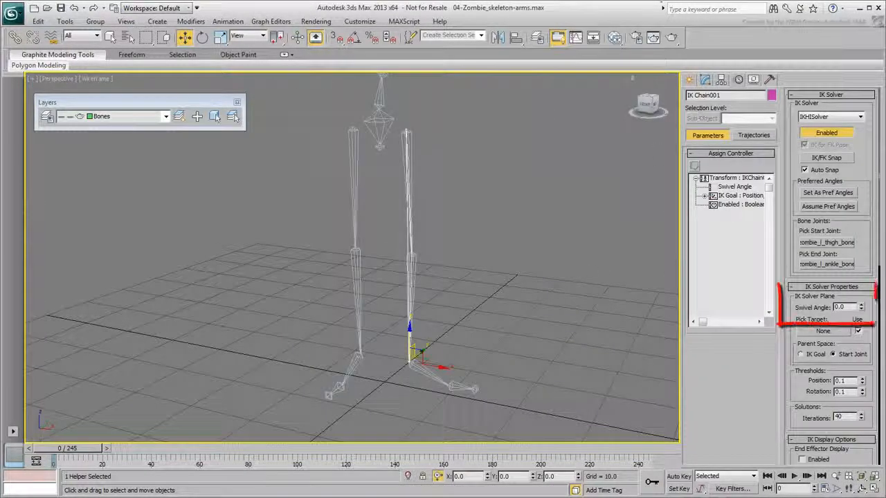
Adjust the left leg IK chain's Swivel Angle spinner to 90.0.
left_click(862, 305)
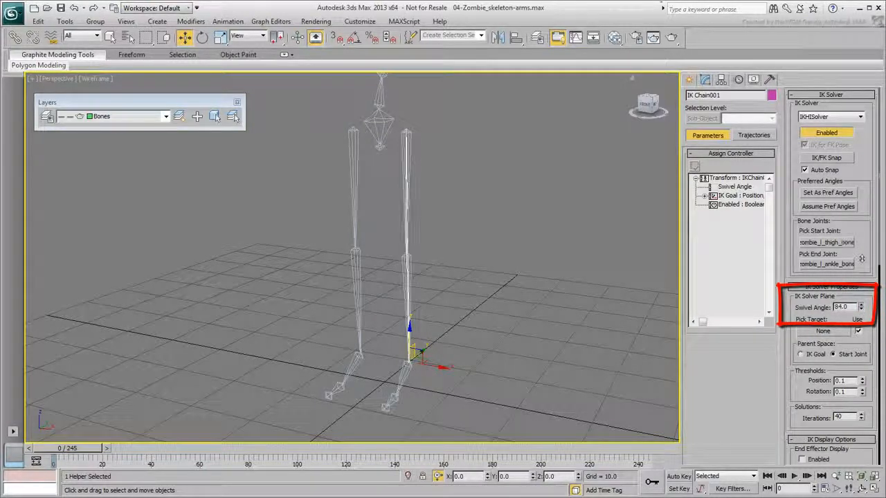
left_click_drag(846, 307, 846, 303)
type("90")
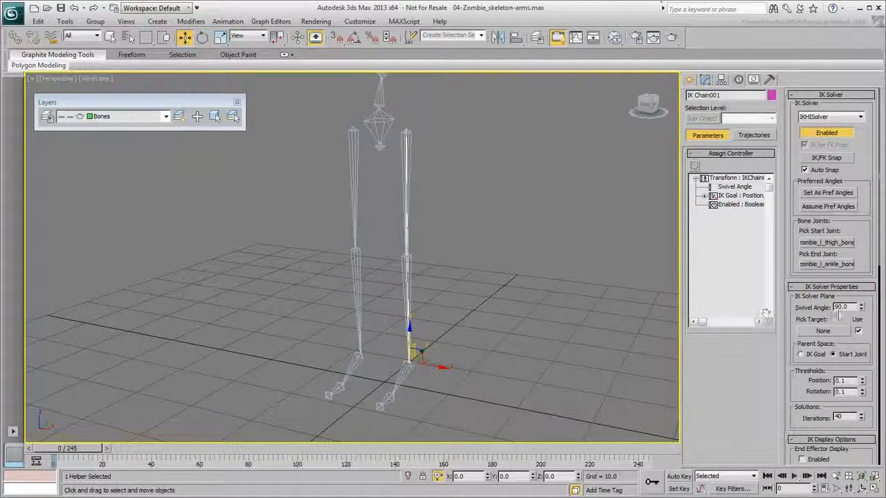
left_click_drag(861, 305, 861, 310)
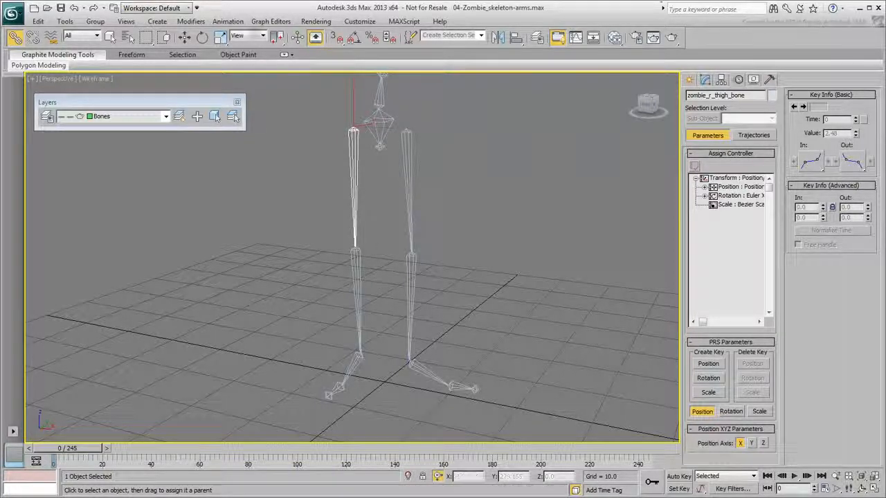
Add an HI IK chain from right thigh to ankle, then reopen 04-Zombie_skeleton-arms.max unsaved.
left_click(228, 22)
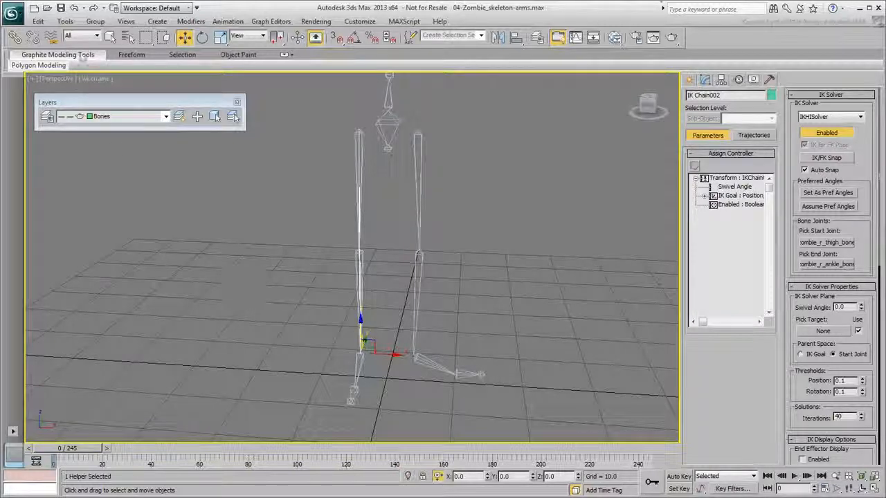
left_click(11, 12)
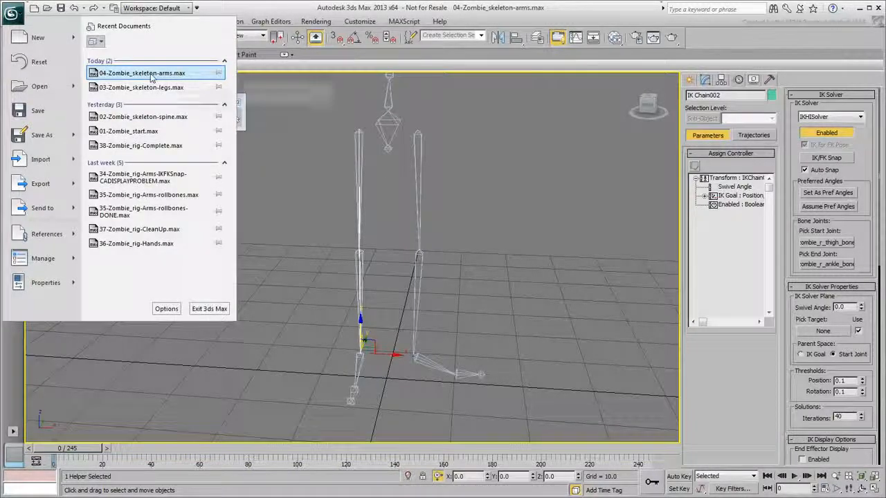
left_click(142, 73)
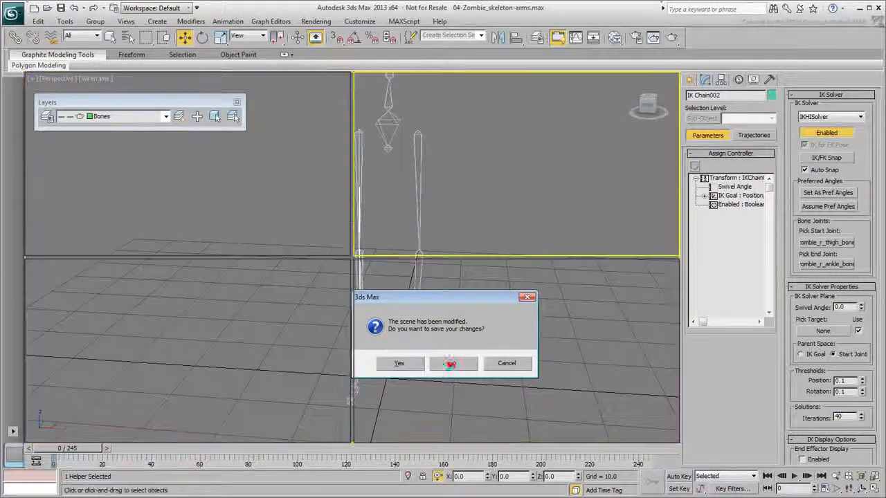
left_click(453, 363)
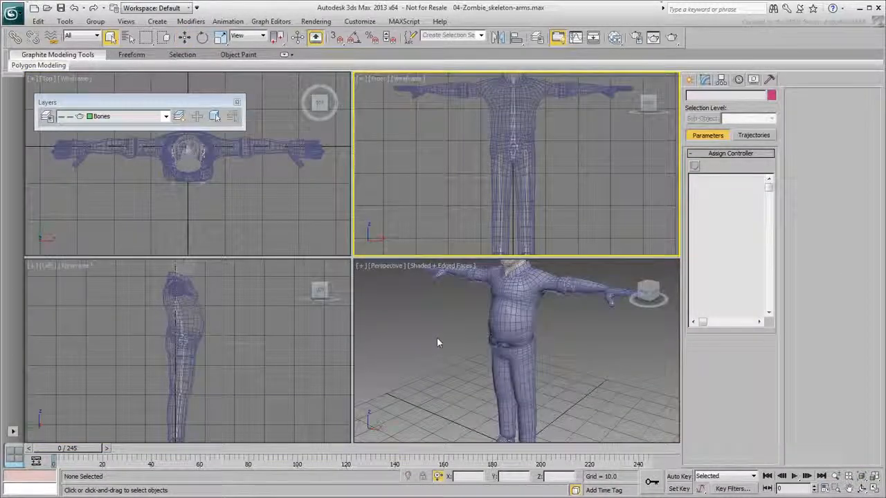